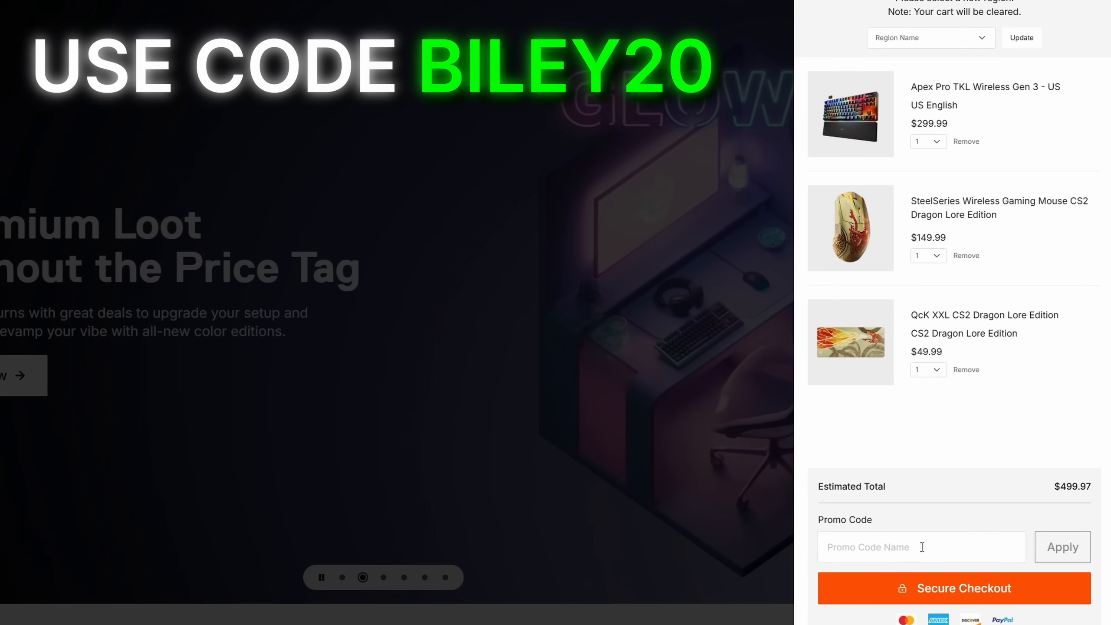
Apply promo code Biley20 to the SteelSeries keyboard, mouse and mousepad cart
type("Biley20")
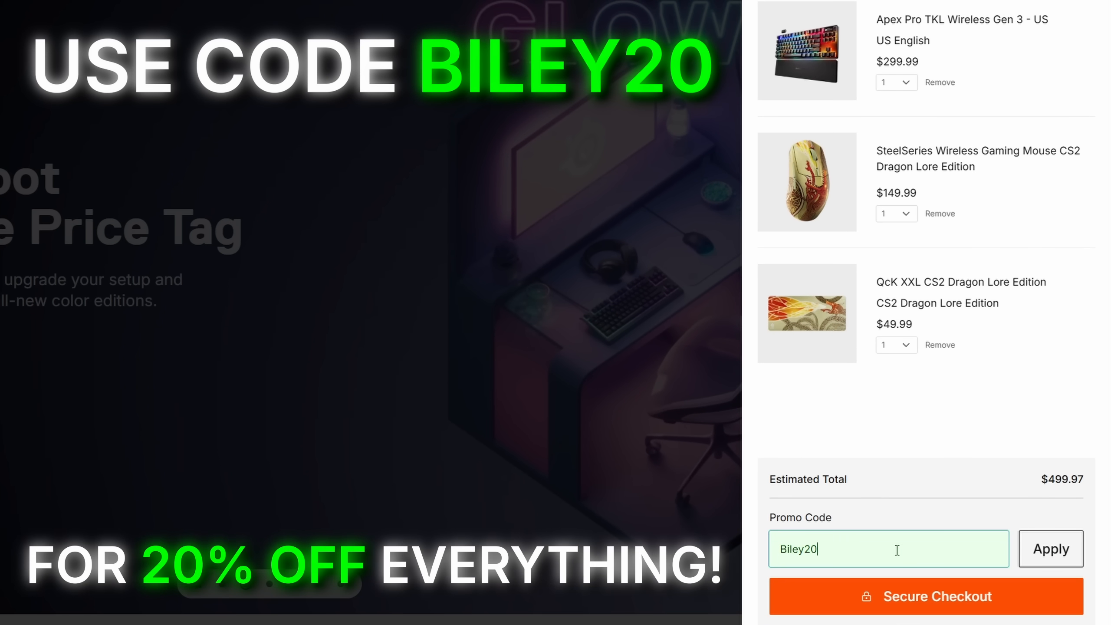
left_click(1050, 548)
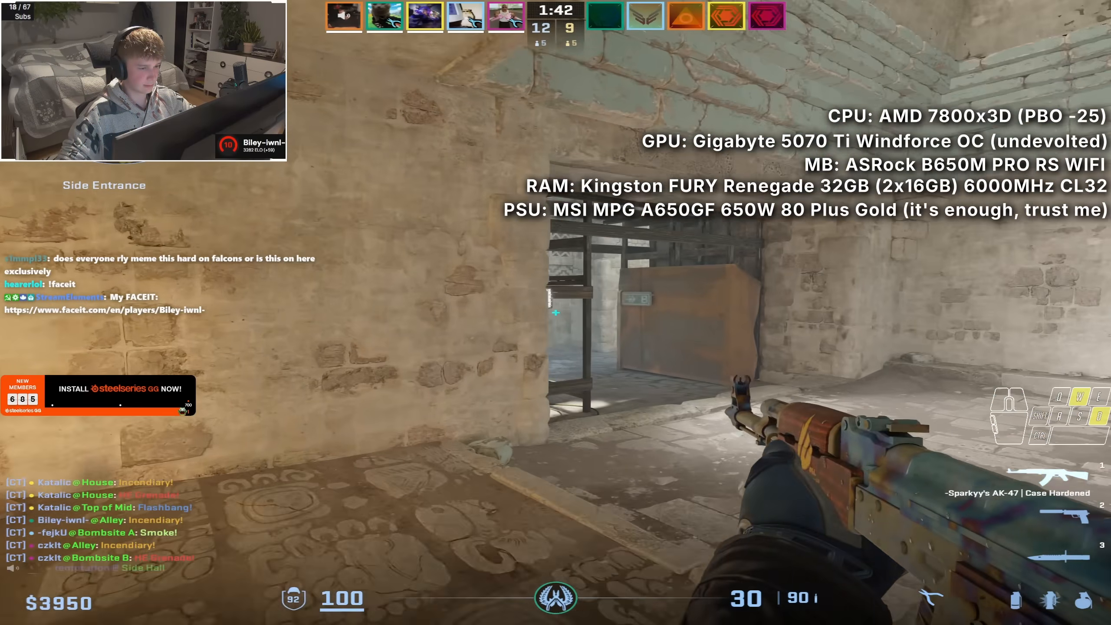
mouse_move(555, 312)
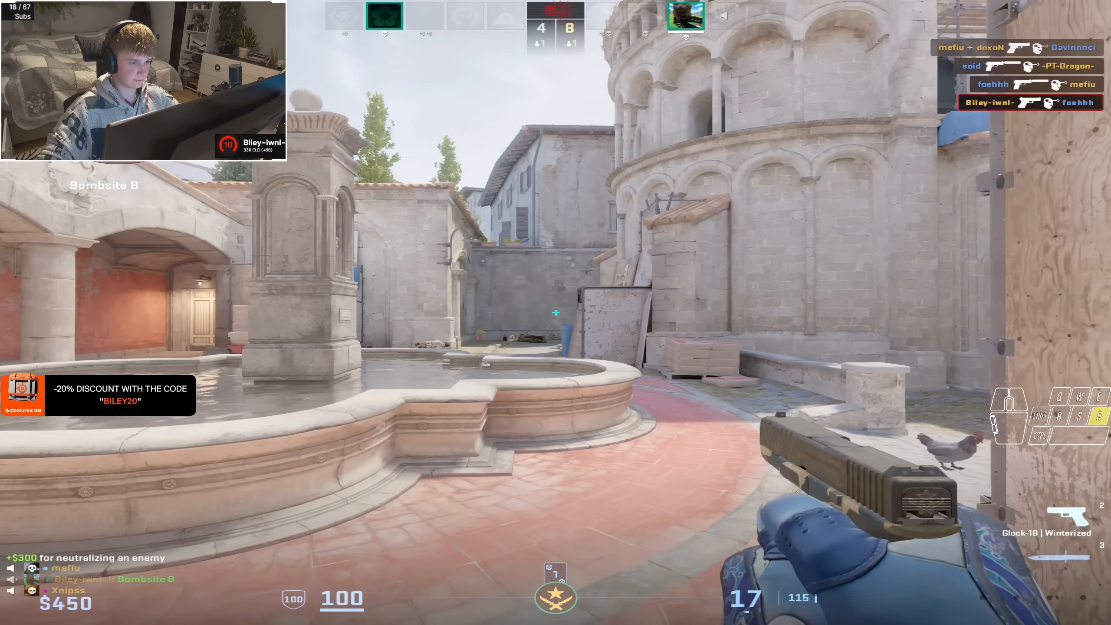
Shoot the enemy near Bombsite B with the Glock for the $300 reward
left_click(555, 312)
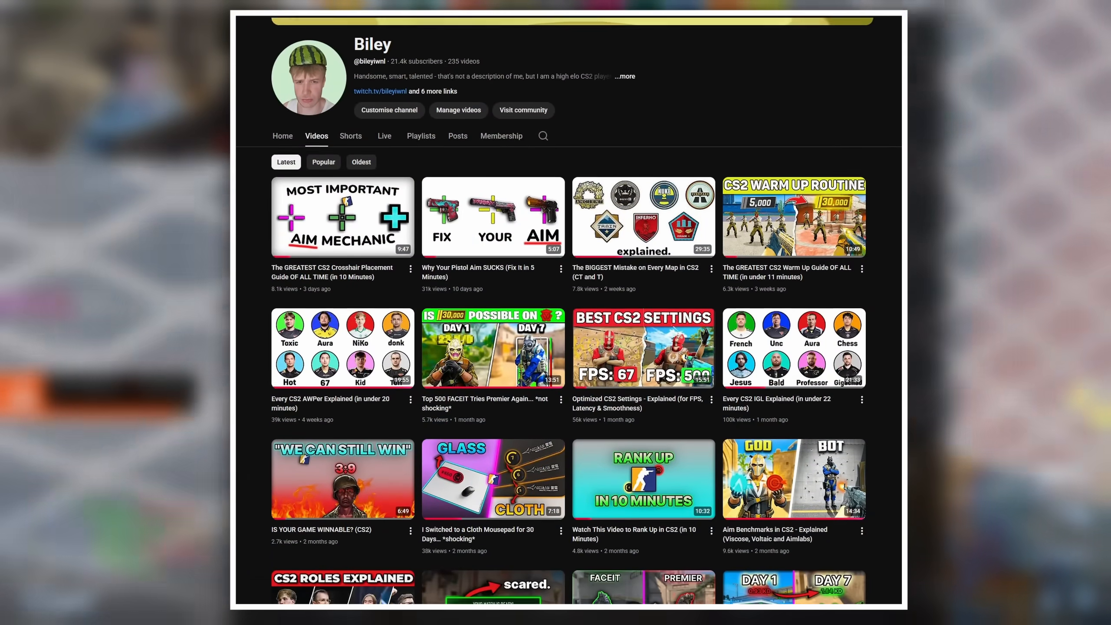
Scroll down the channel's Latest videos grid to reveal older CS2 uploads
scroll("down", 3)
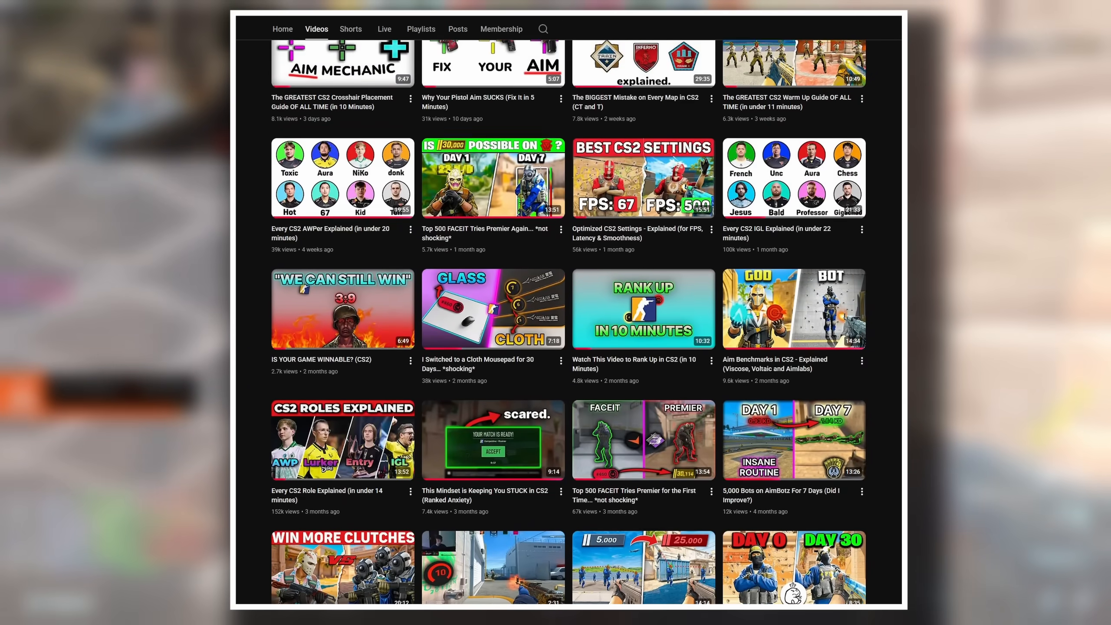